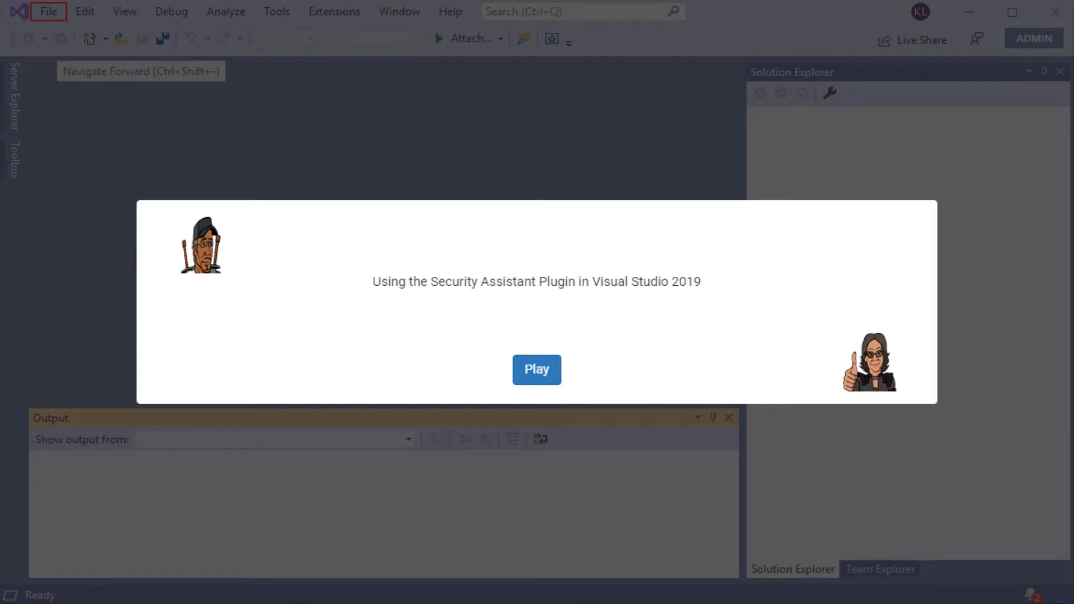
Open RichesDotnet.sln from the riches.net samples folder via Open Project/Solution.
click(536, 370)
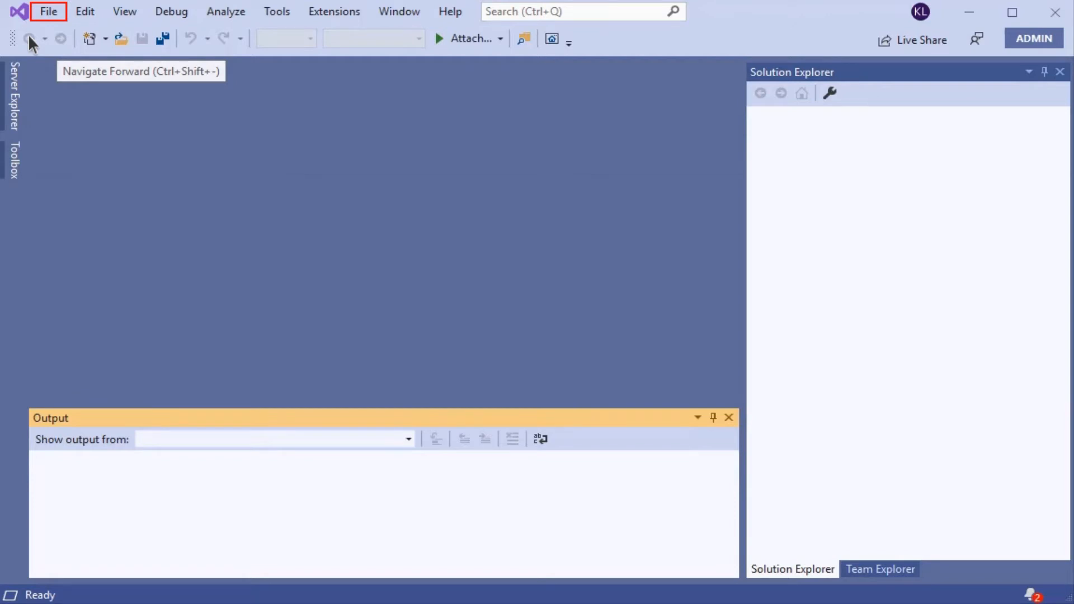
mouse_move(50, 19)
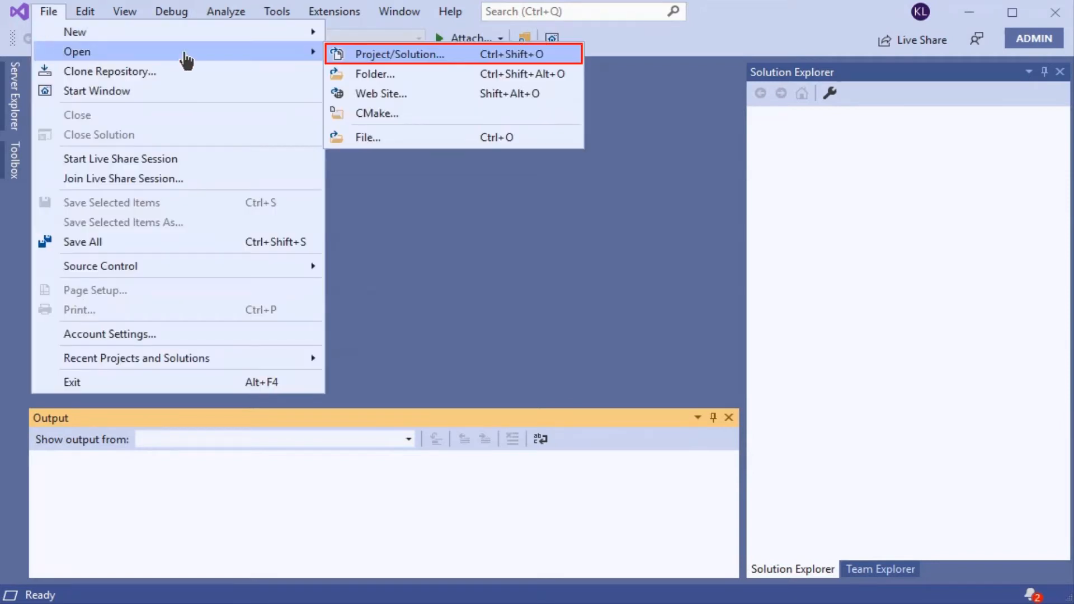
mouse_move(214, 62)
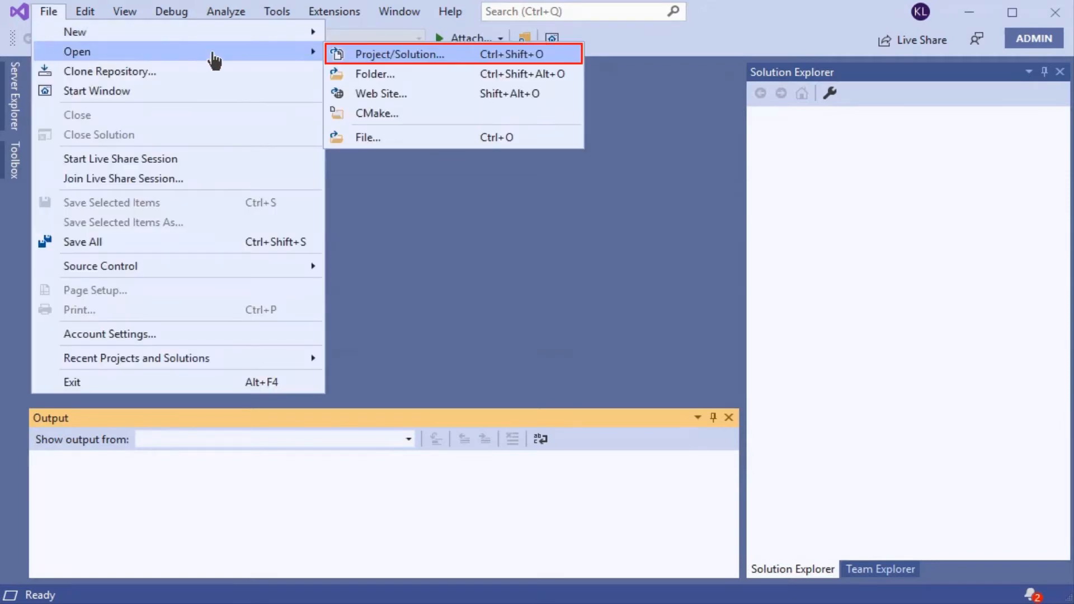
click(403, 54)
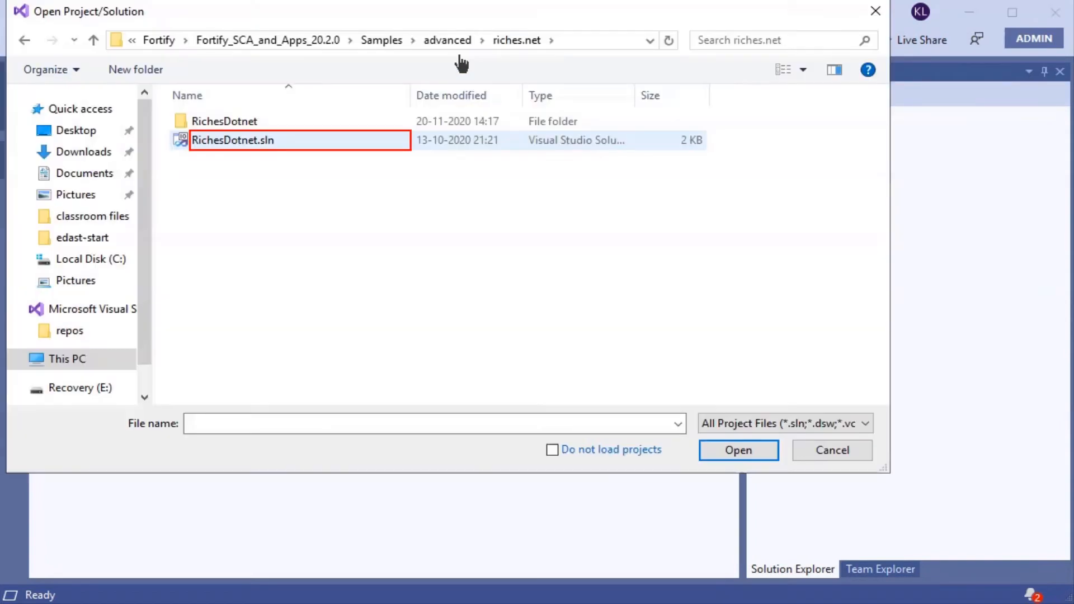
click(233, 139)
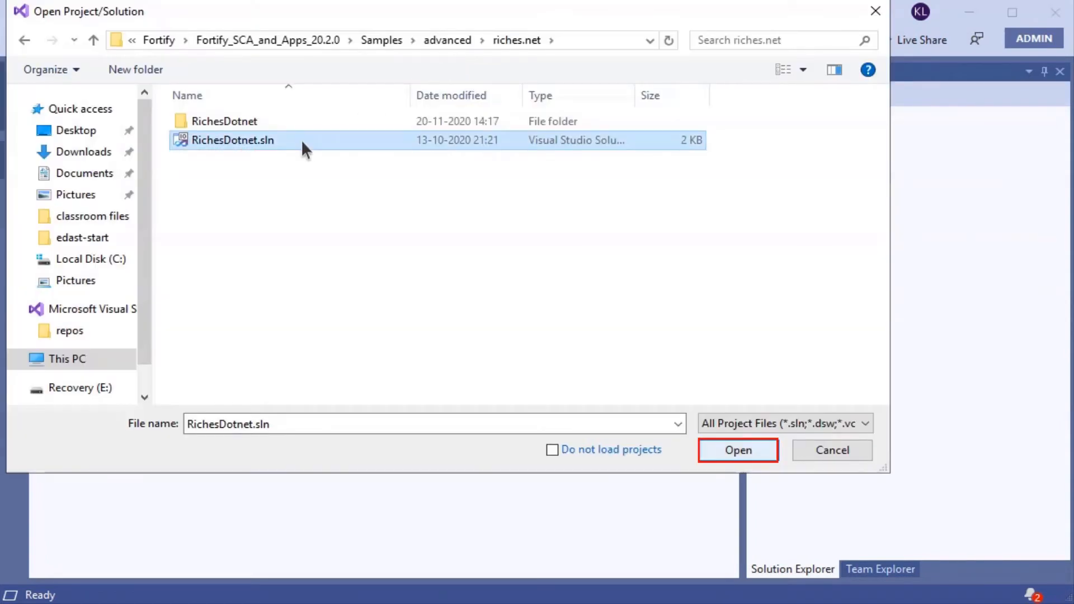
mouse_move(368, 194)
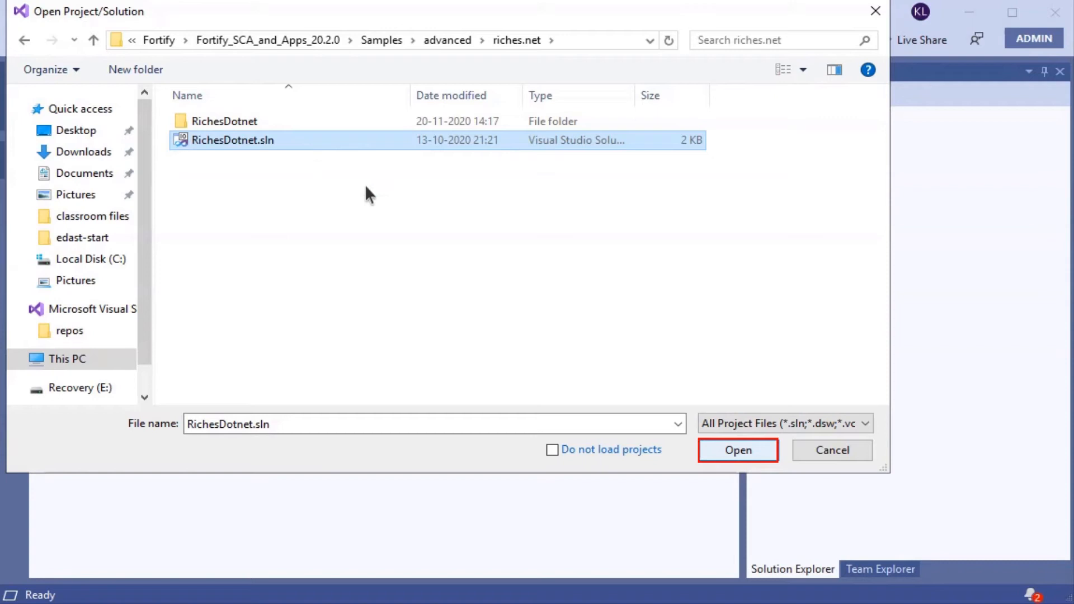
click(738, 450)
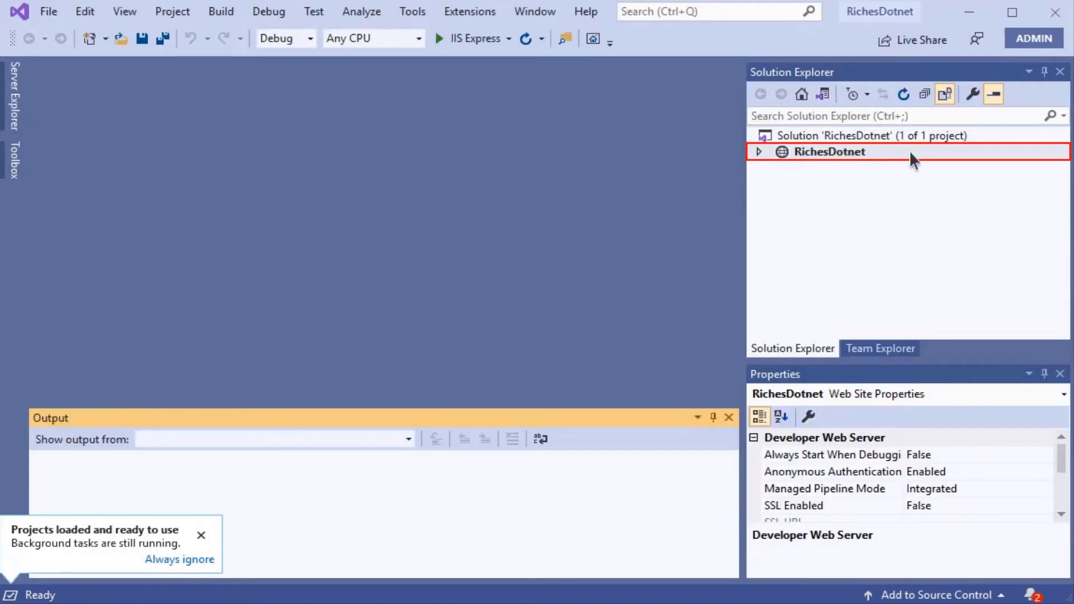
Run Fortify Security Assistant's Analyze Solution and close the completion dialog.
click(470, 11)
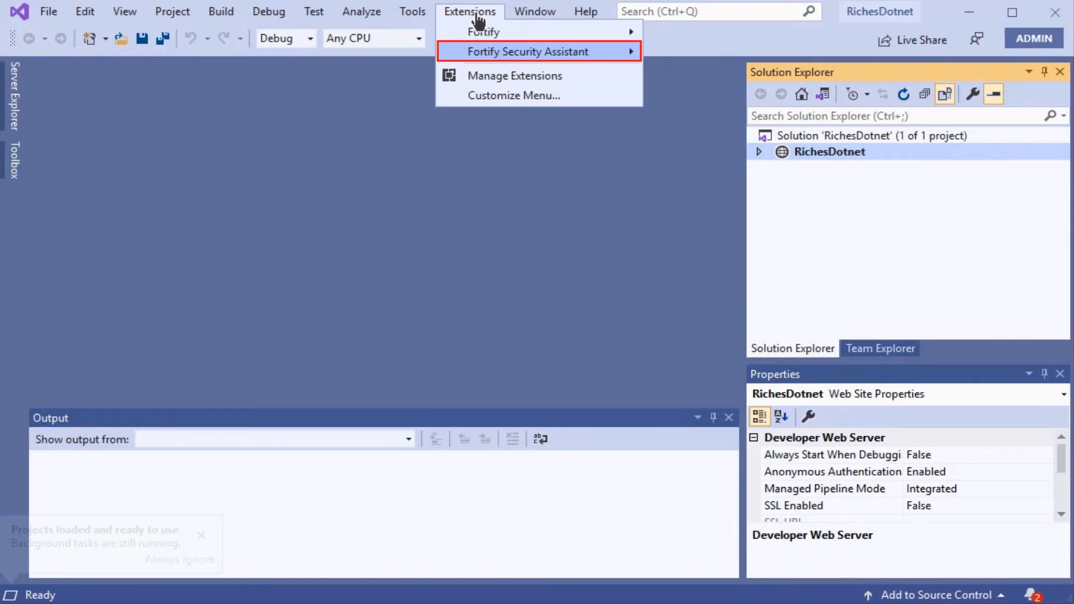
mouse_move(543, 58)
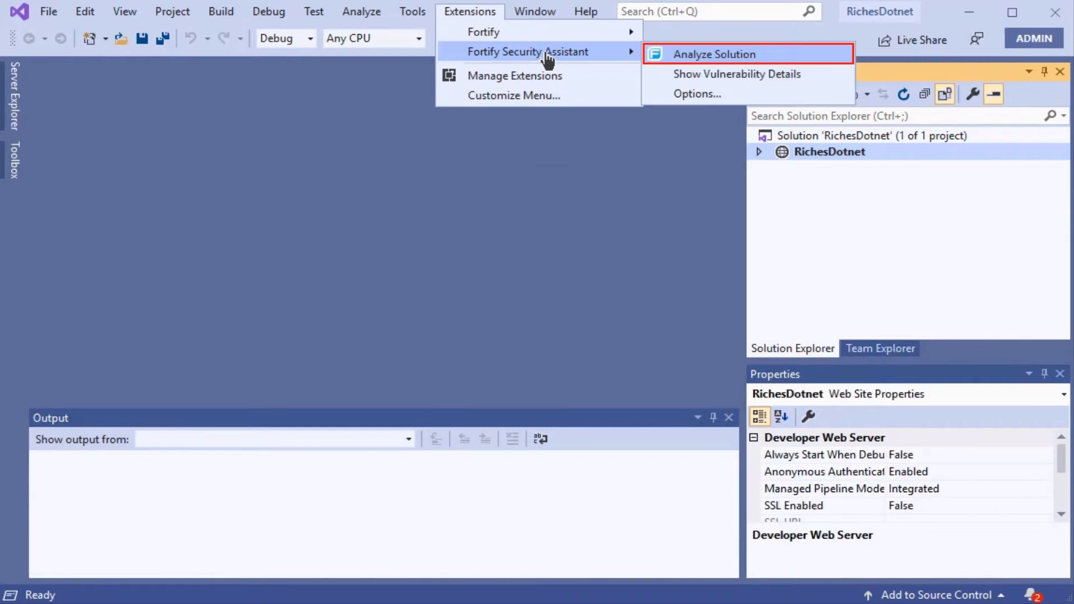
click(714, 54)
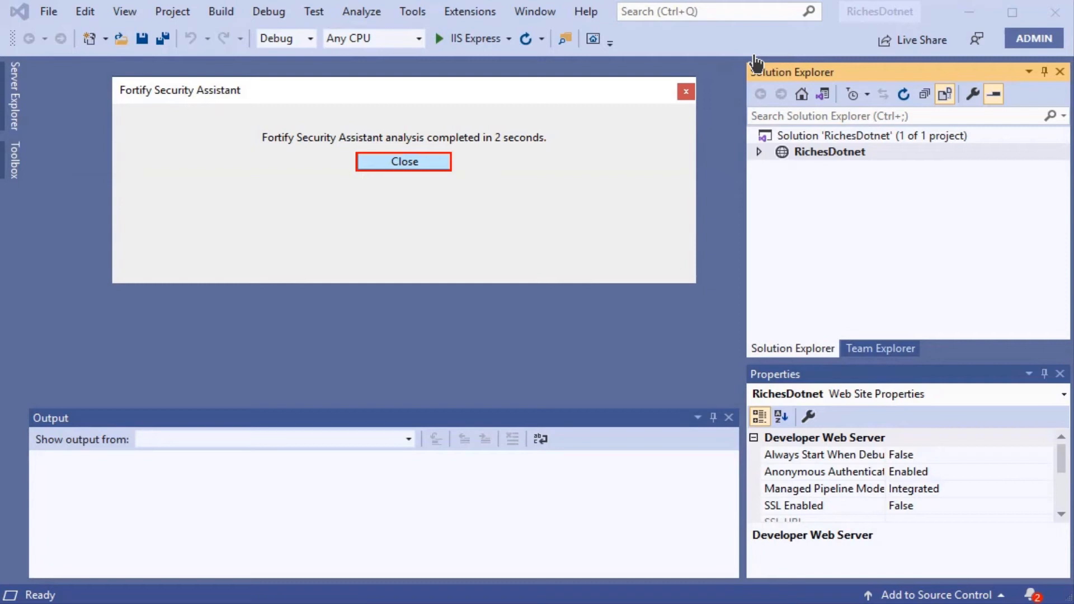
click(404, 162)
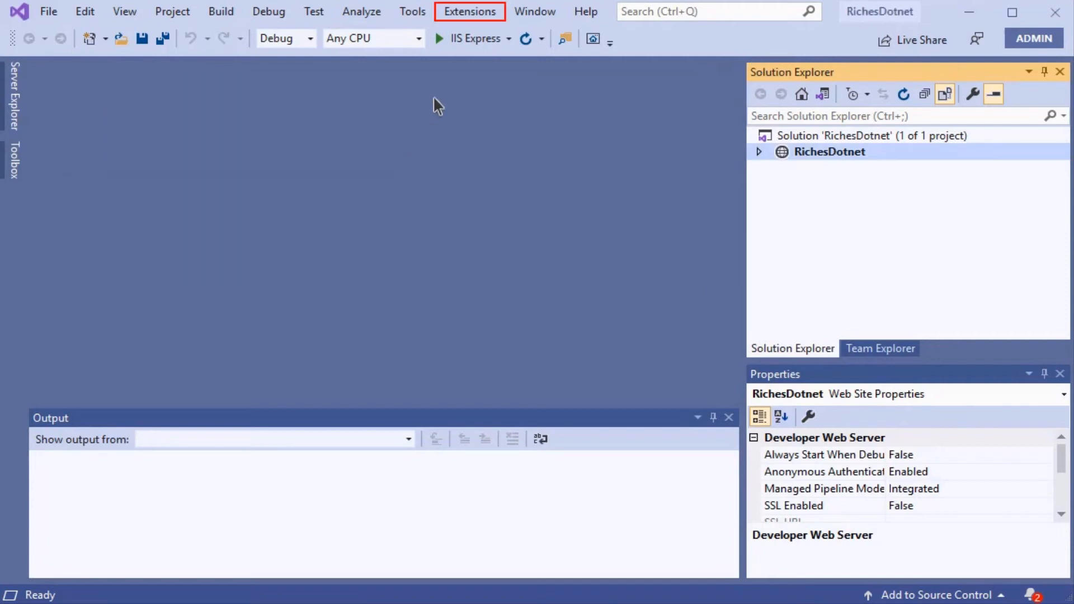
Show Fortify vulnerability details, revealing the Insecure Transport: Database finding in web.config.
click(470, 12)
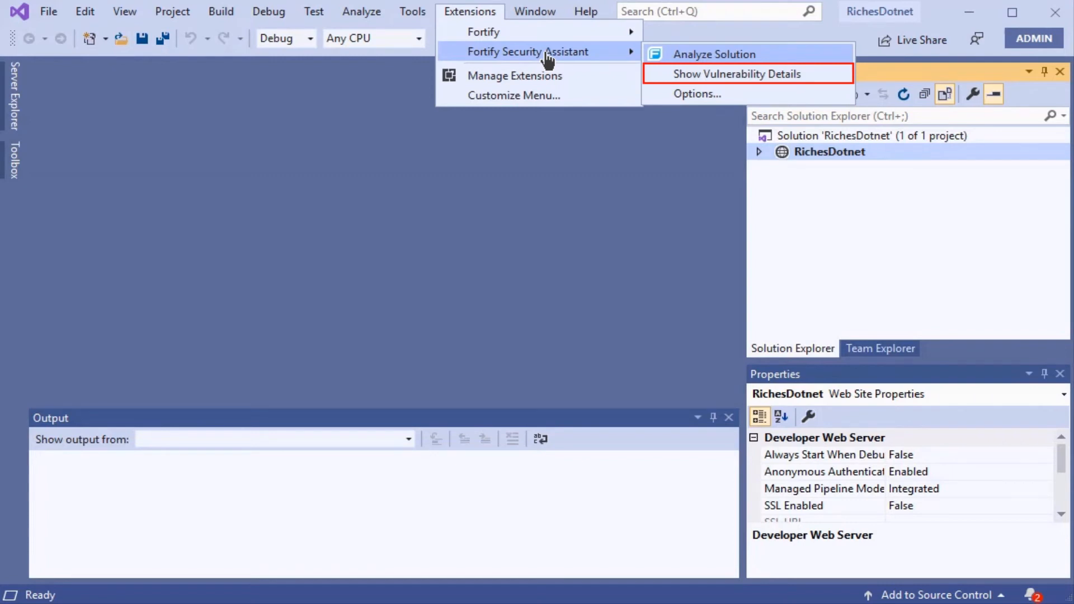
click(736, 74)
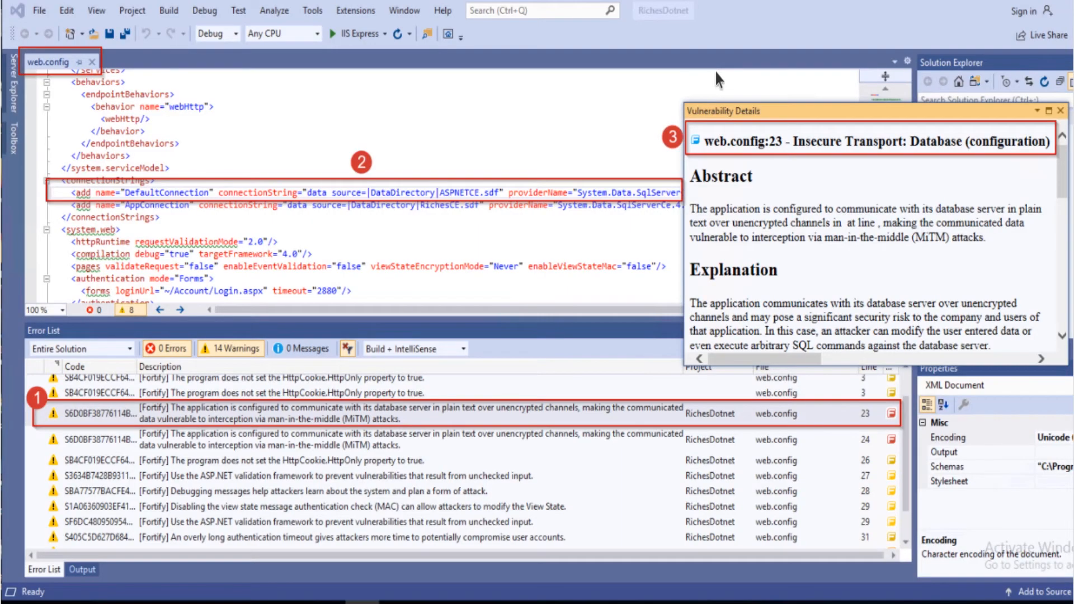